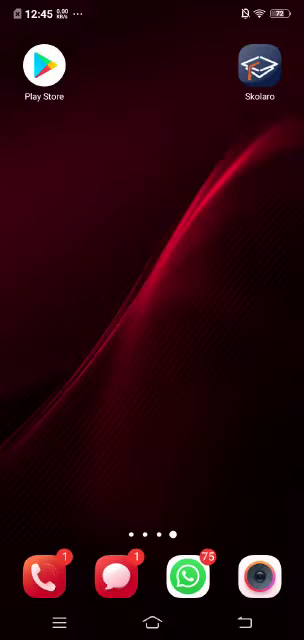
# - Launch Skolaro and search 'foun' to pick Foundation World School - Srinagar
pyautogui.click(261, 70)
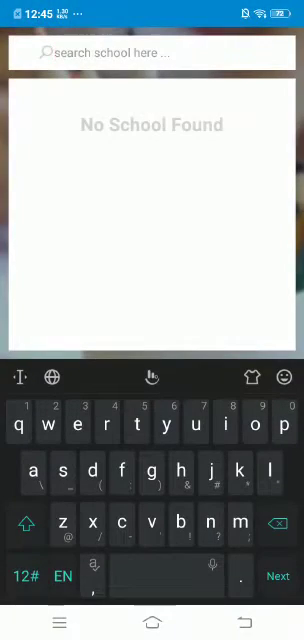
pyautogui.write('foun')
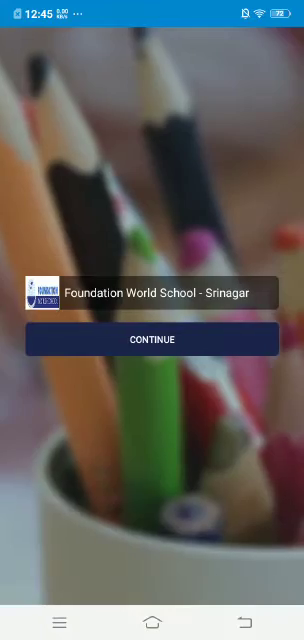
# - Confirm the school and sign in to reach the Home module dashboard
pyautogui.click(152, 339)
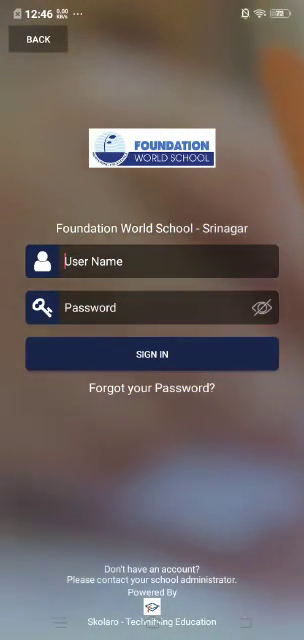
pyautogui.click(152, 354)
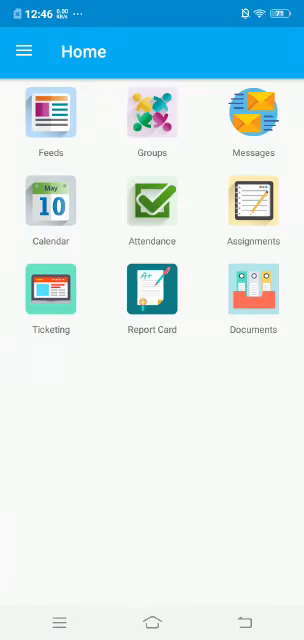